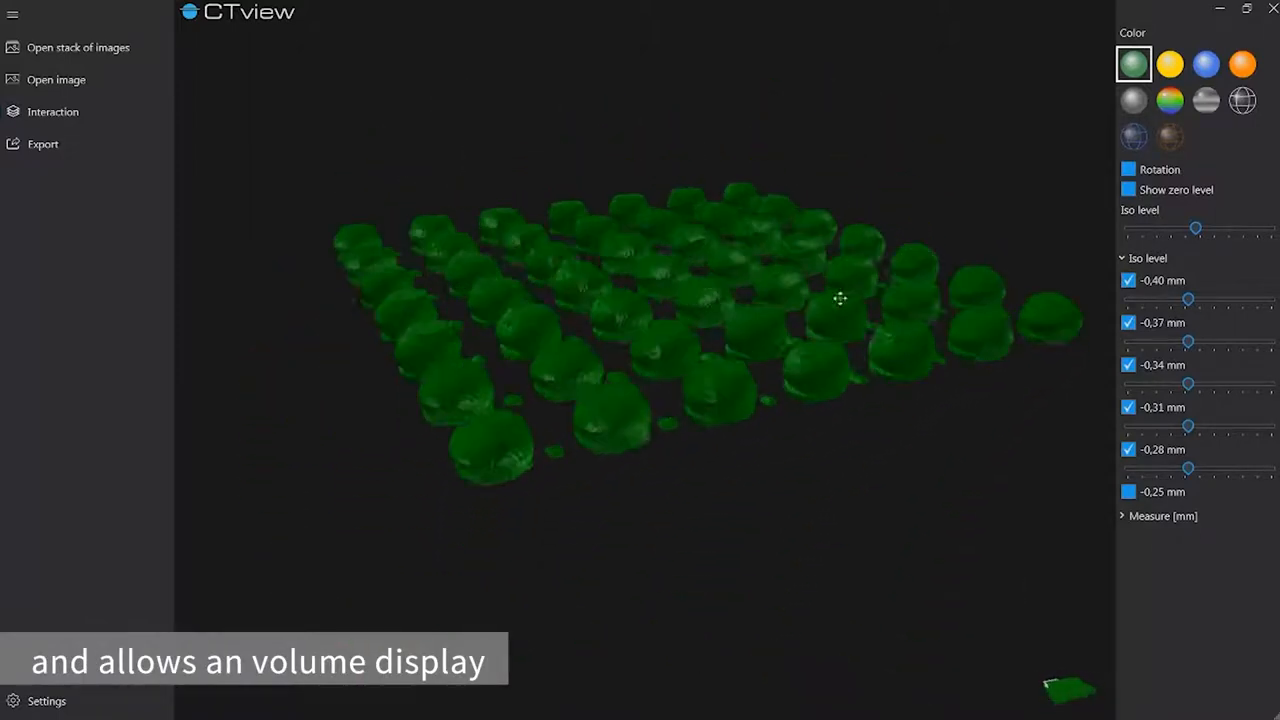
Switch the solder-joint volume to the transparent white material swatch.
left_click(1242, 100)
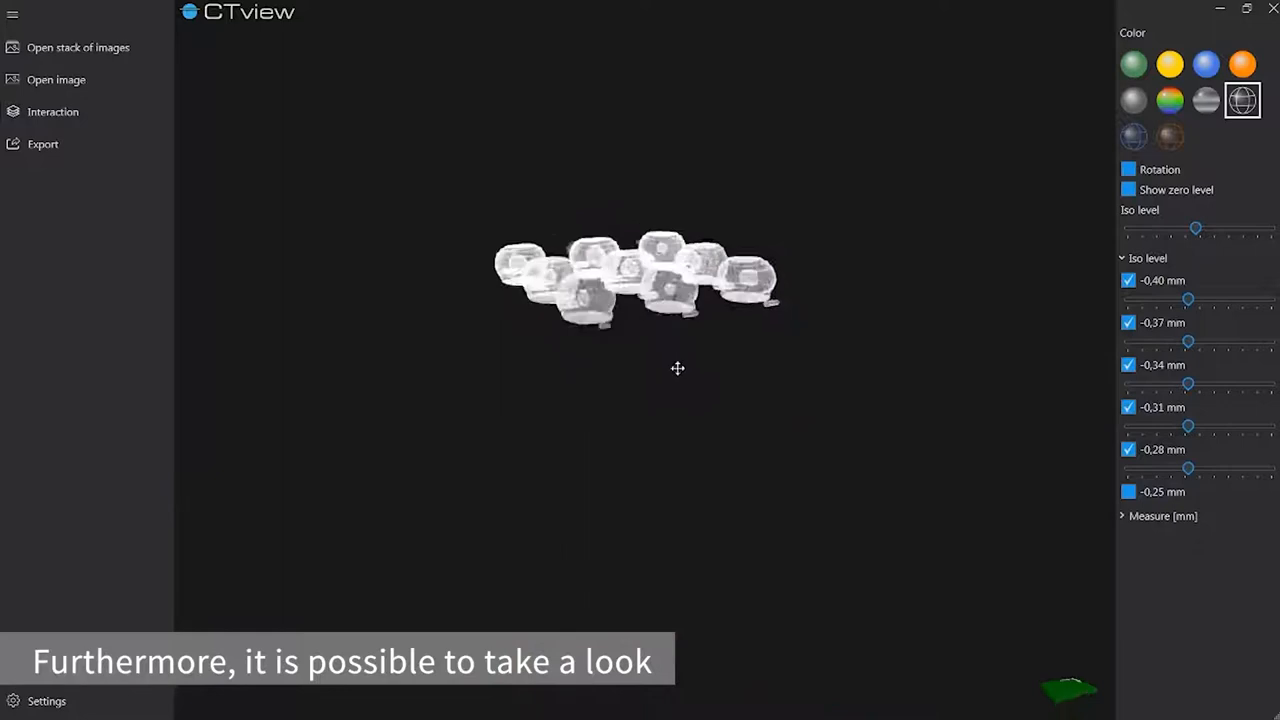
Apply the cross-section box, render the cut joints solid green and tilt the view to expose the voids.
left_click_drag(676, 368, 888, 390)
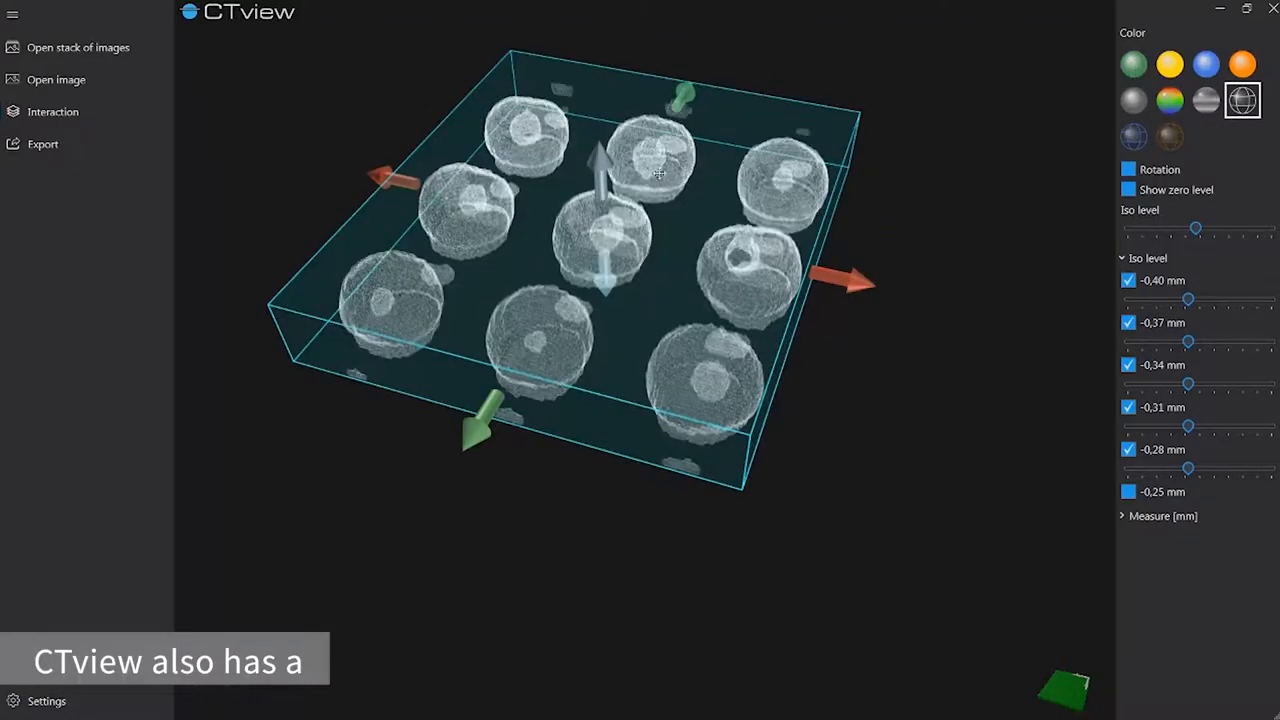
left_click(1132, 64)
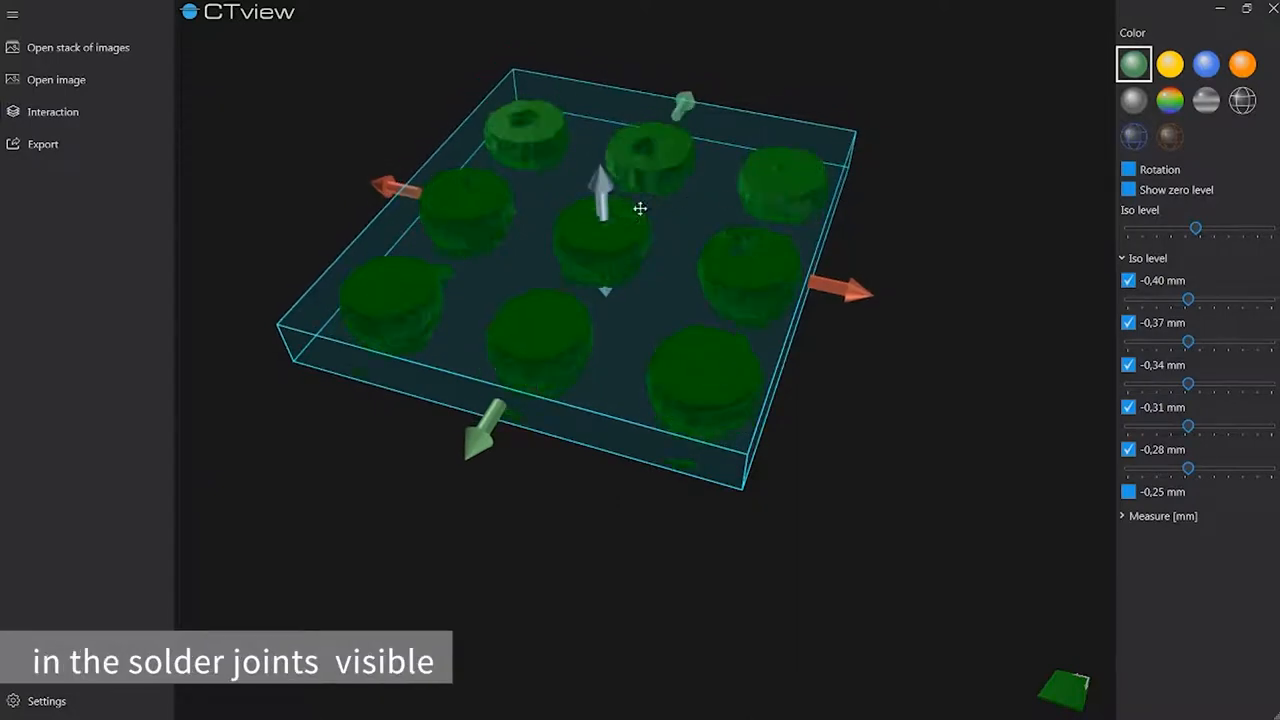
left_click_drag(640, 208, 744, 304)
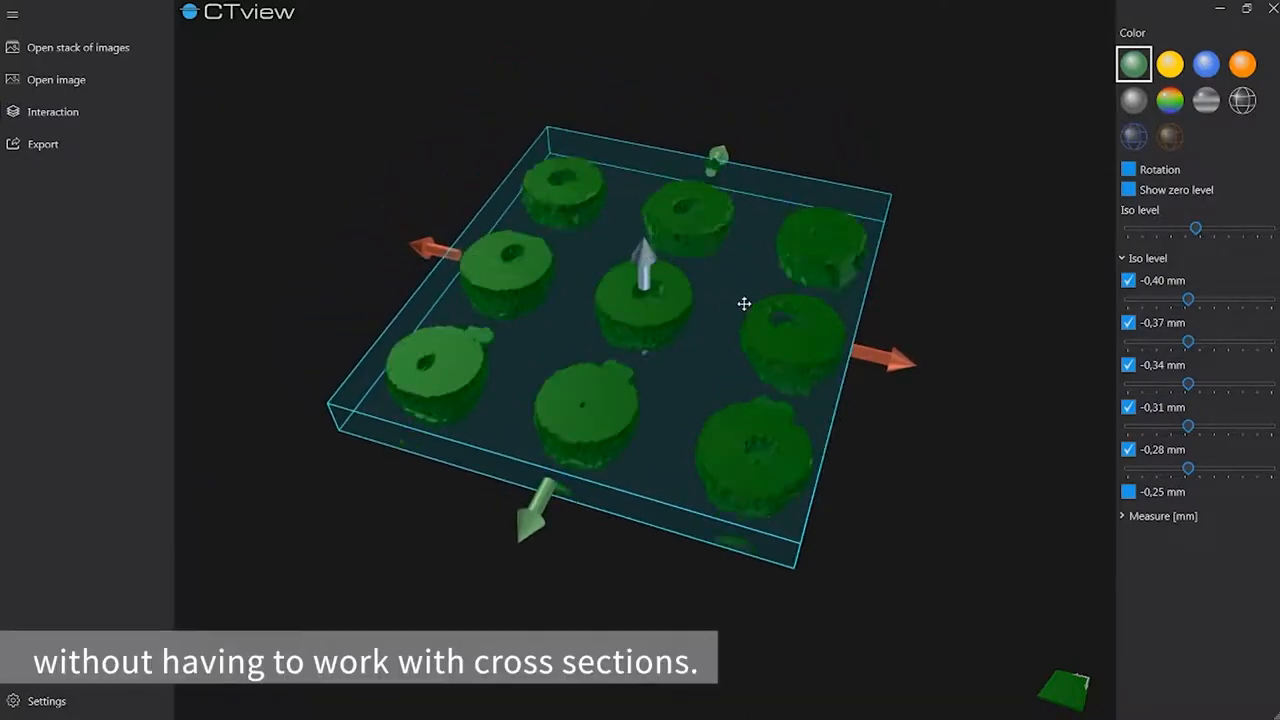